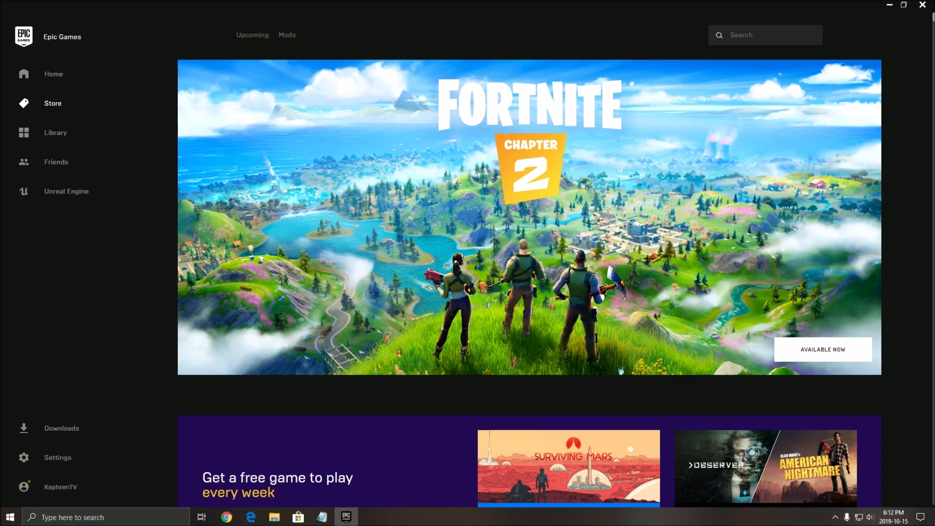
Review the Windows Game Mode, Game bar and Captures settings, then close them
click(108, 517)
text(game mode)
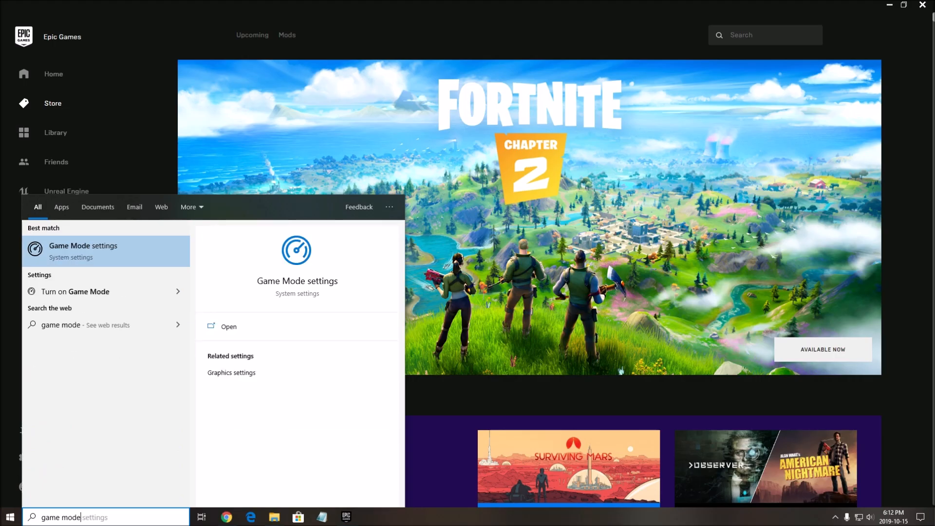
click(83, 250)
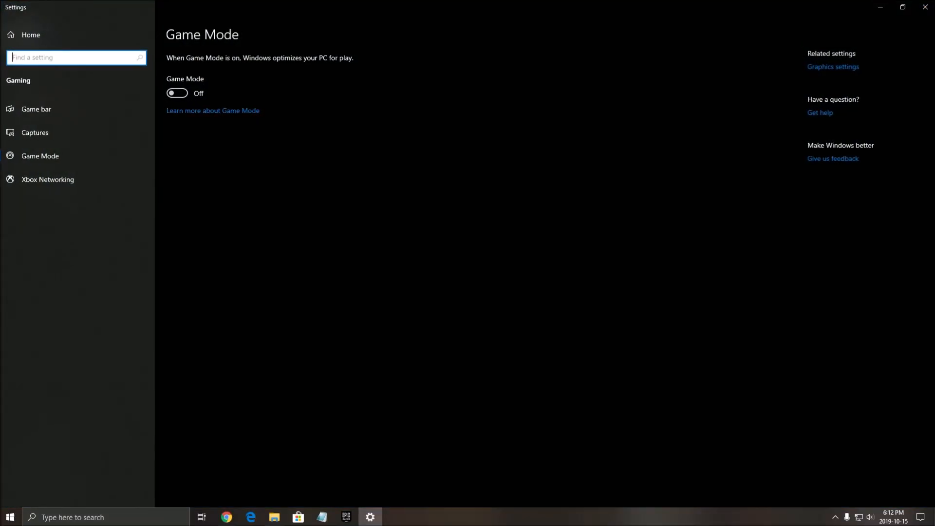
click(36, 108)
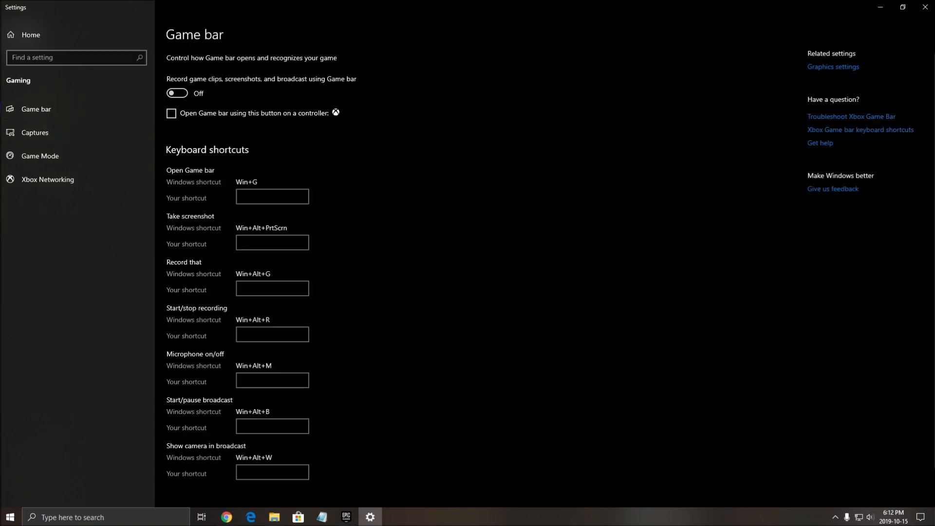
click(35, 133)
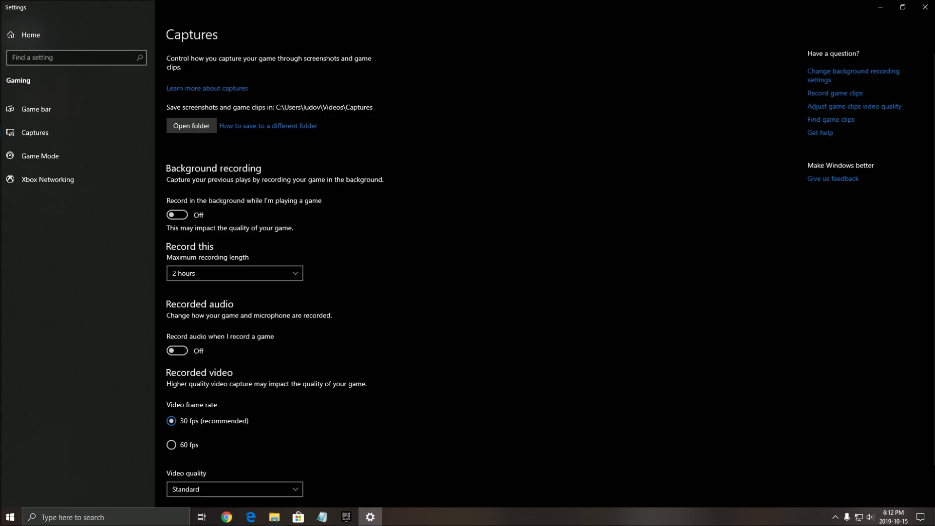
click(345, 521)
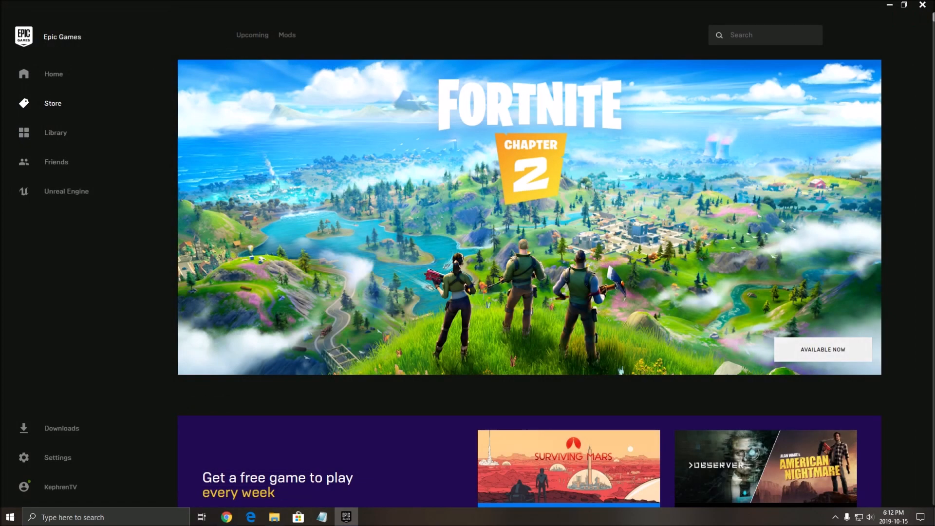
Bring up the Wagnardsoft Intelligent standby list cleaner v1.0.2.0 release page with its download links
click(225, 517)
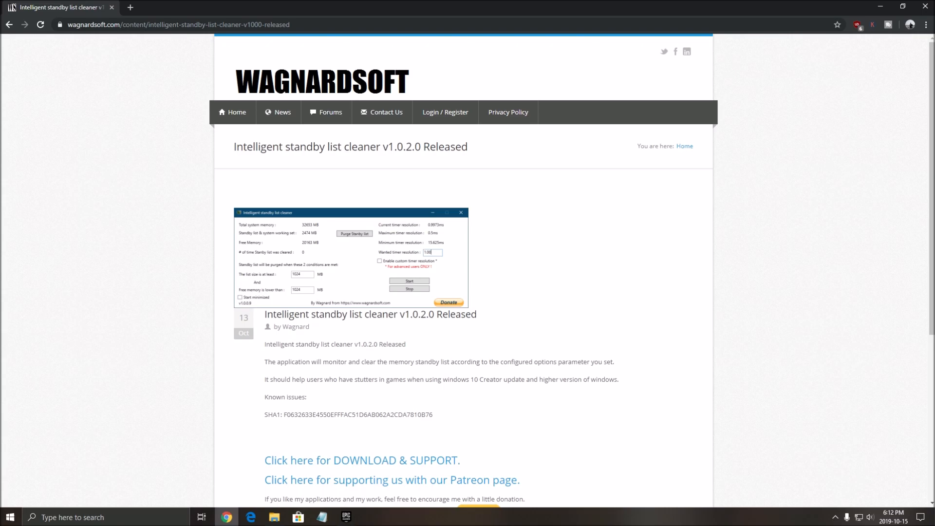
scroll(down, 3)
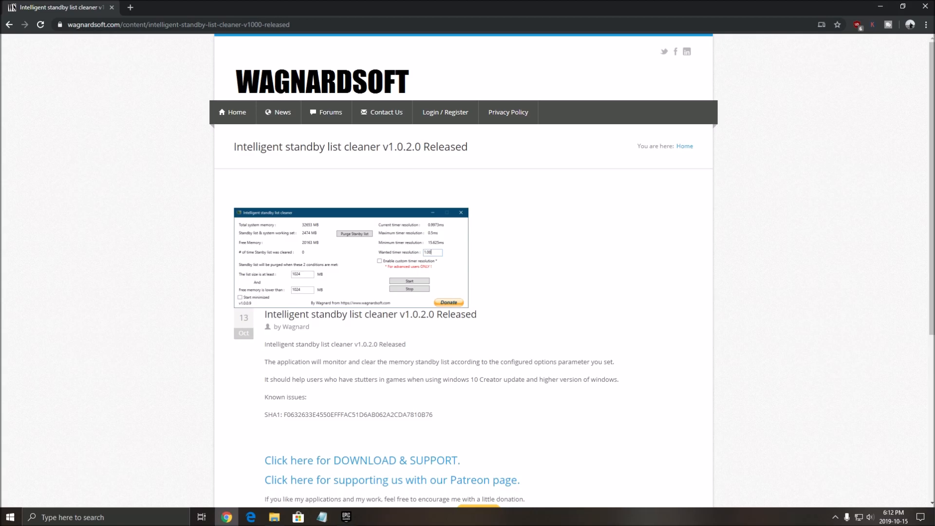
In Epic Games Launcher settings, review Fortnite's additional command line arguments under Manage Games and collapse it
click(346, 516)
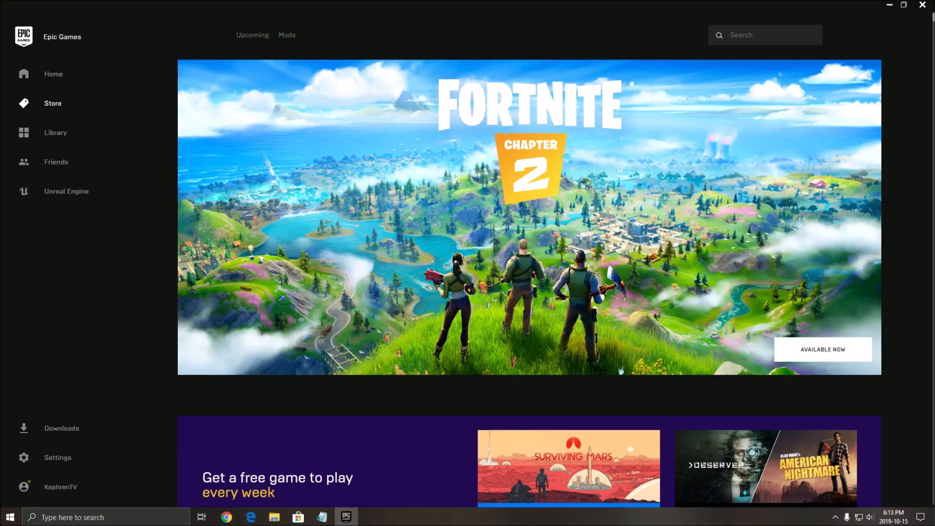
scroll(down, 3)
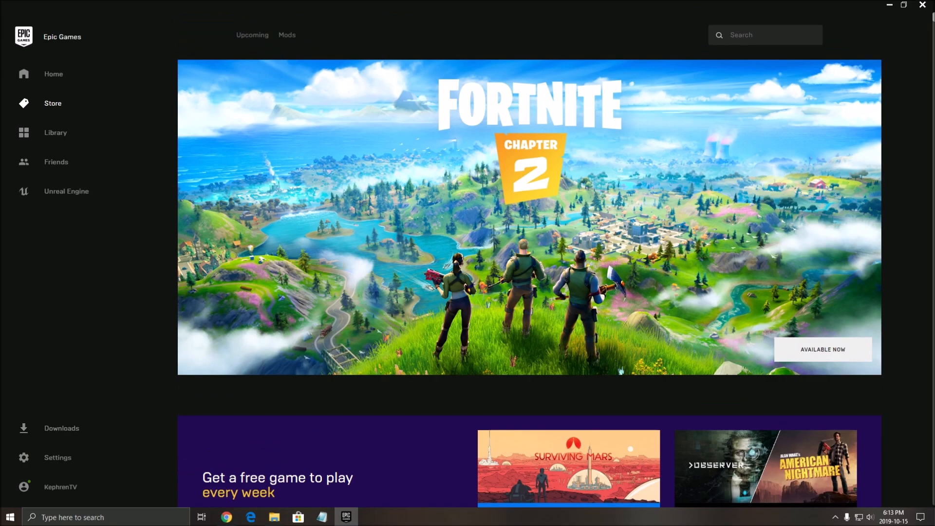
click(57, 458)
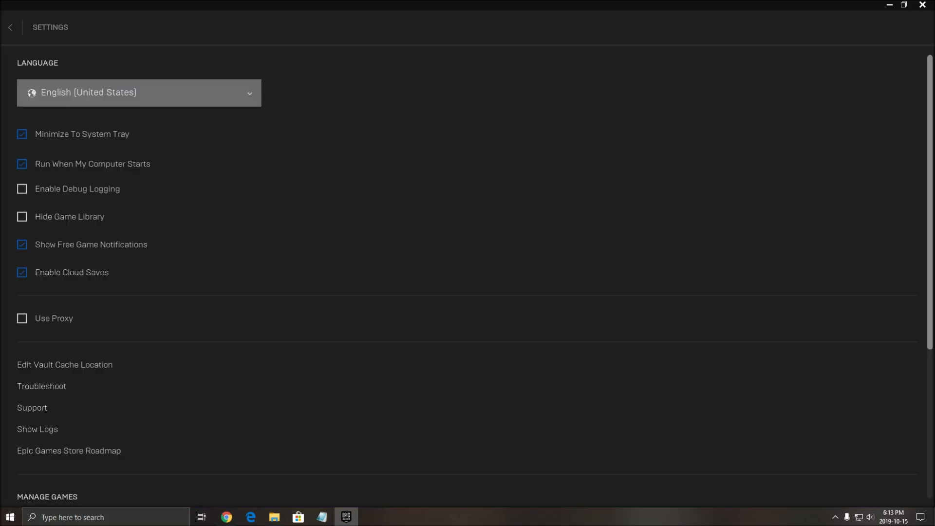
scroll(down, 3)
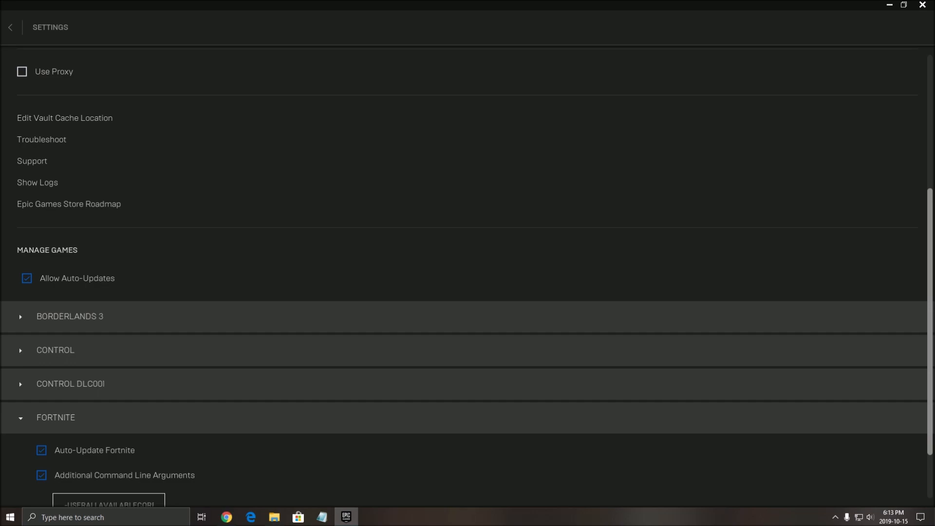
scroll(down, 3)
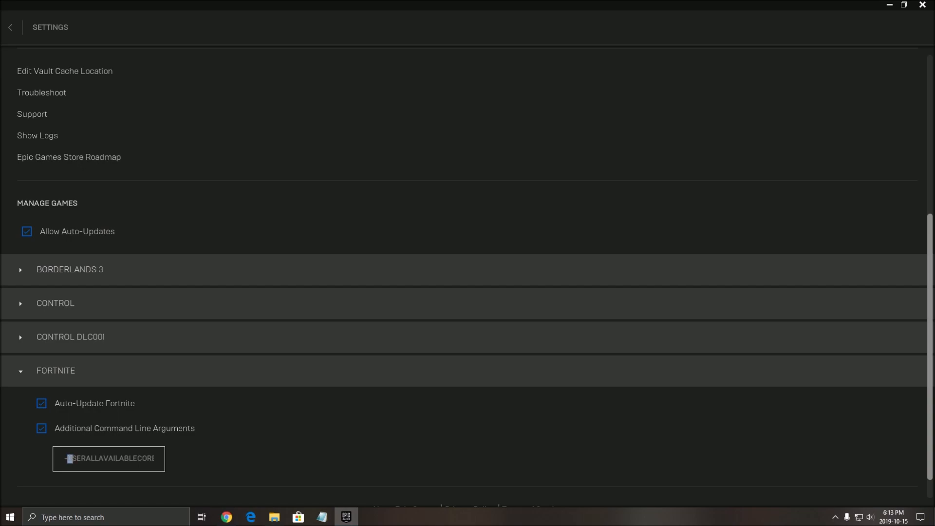
triple_click(109, 458)
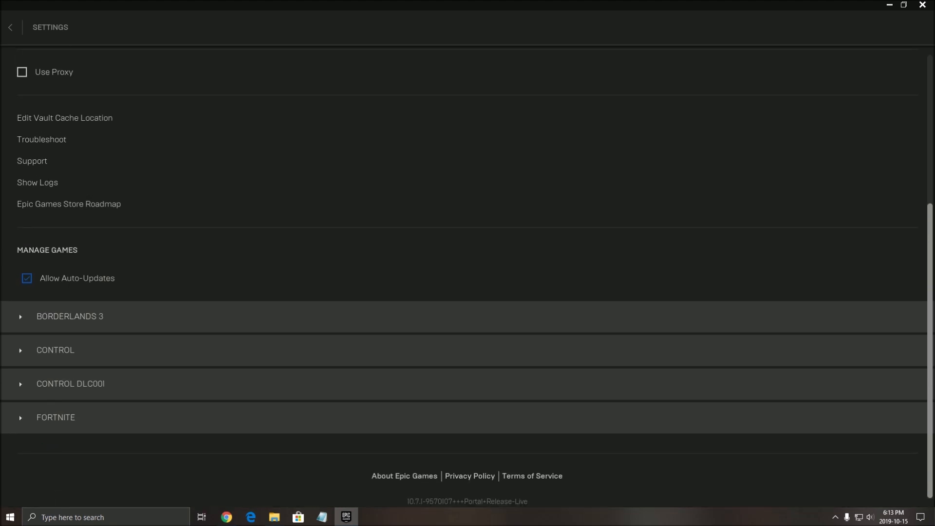
click(10, 27)
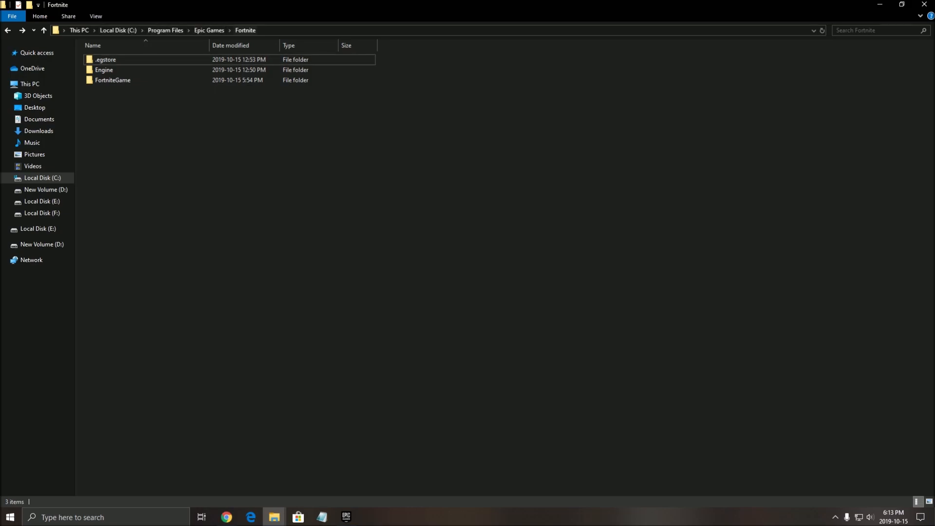
Find FortniteLauncher among the .exe files in the Fortnite folder and show its Compatibility properties
click(877, 31)
text(.exe)
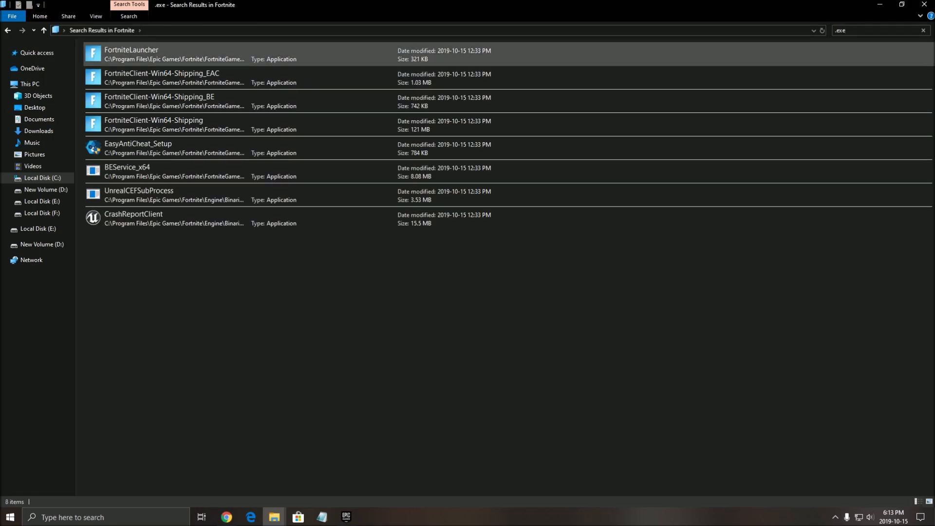
click(161, 78)
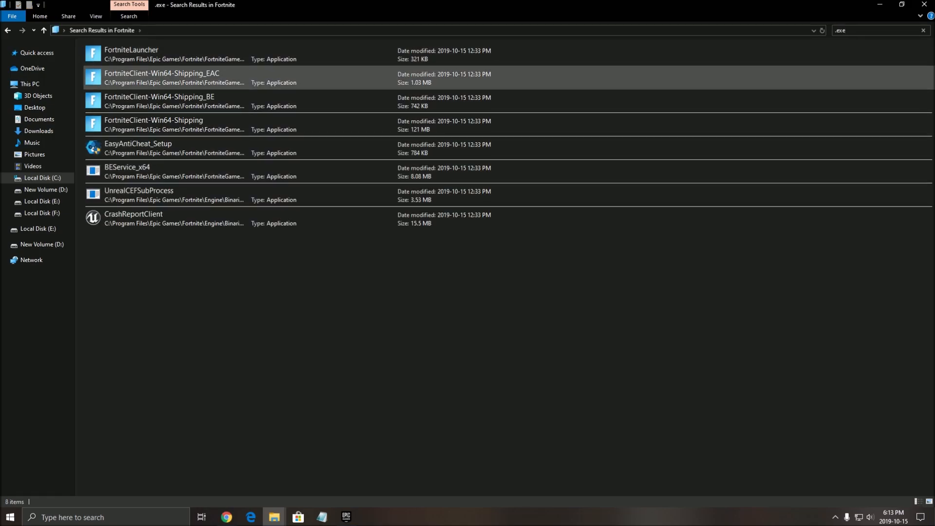
click(161, 124)
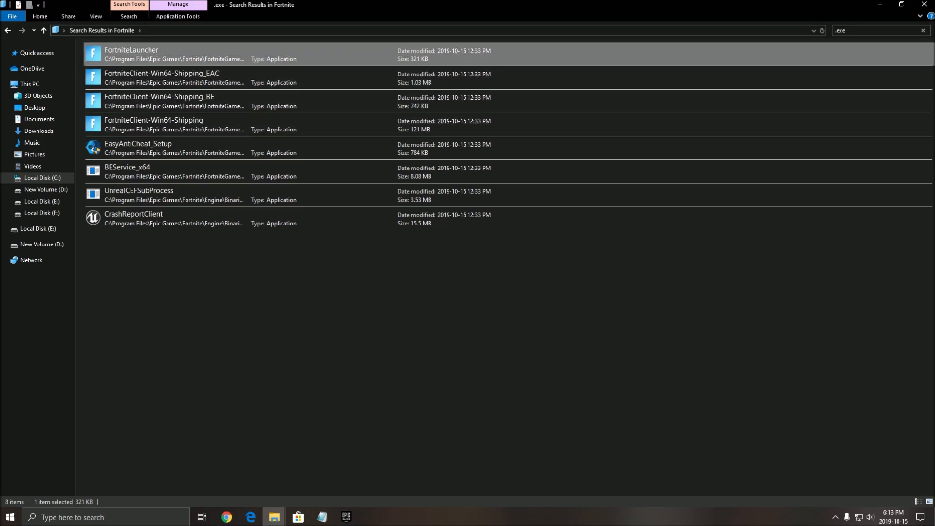
right_click(132, 54)
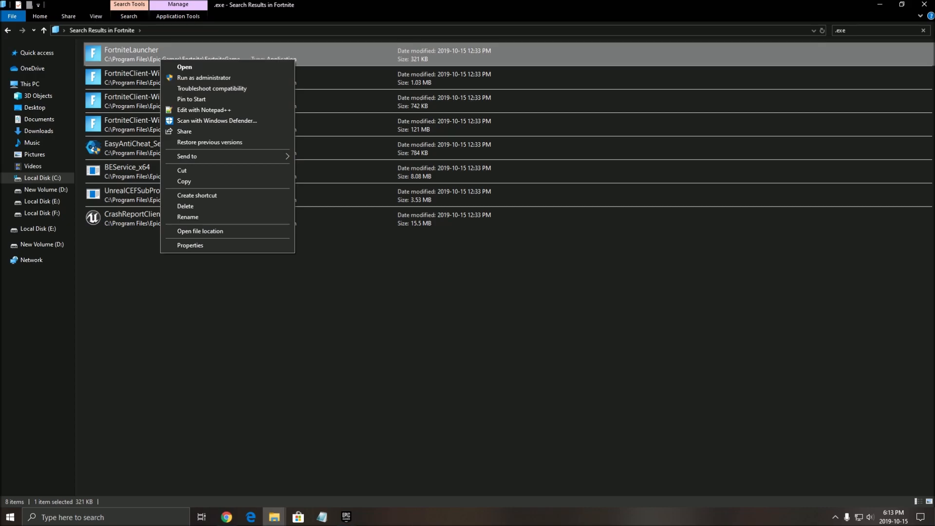
click(190, 246)
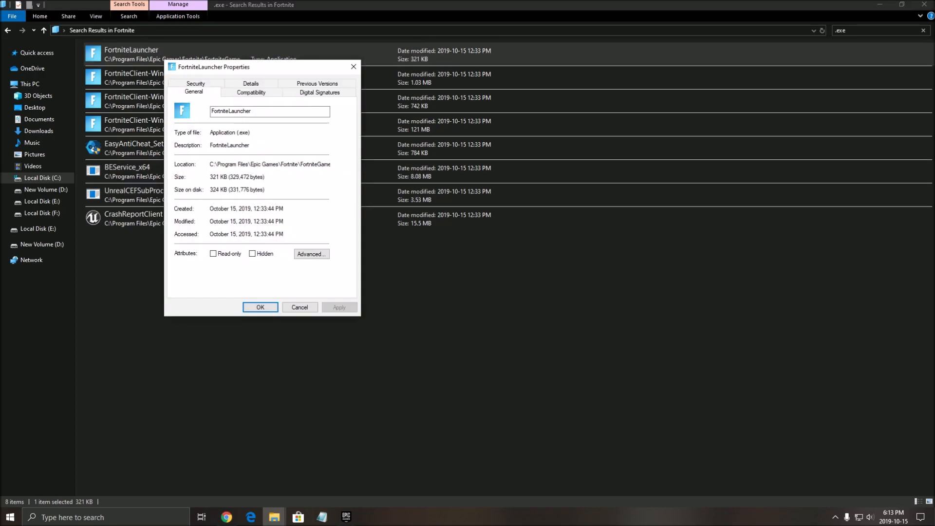
click(250, 91)
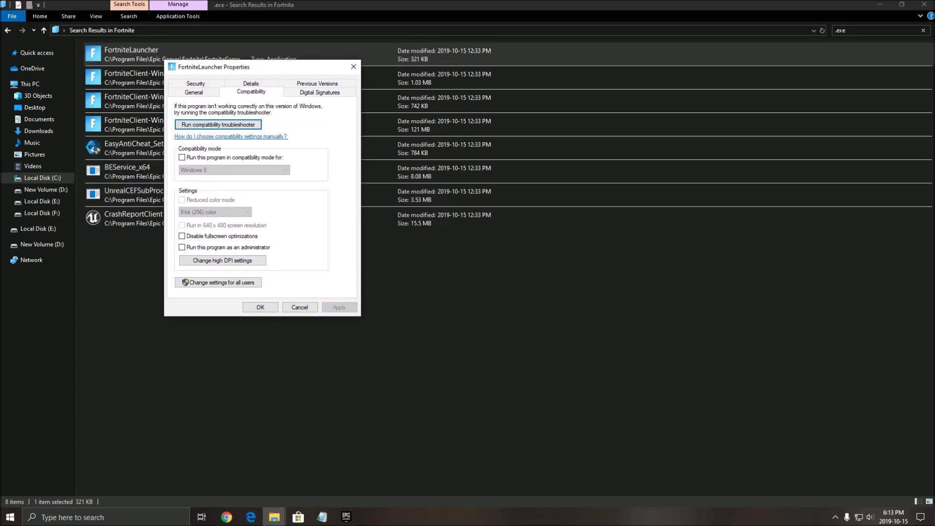
Disable fullscreen optimizations for FortniteLauncher, check the high DPI settings and confirm
click(182, 236)
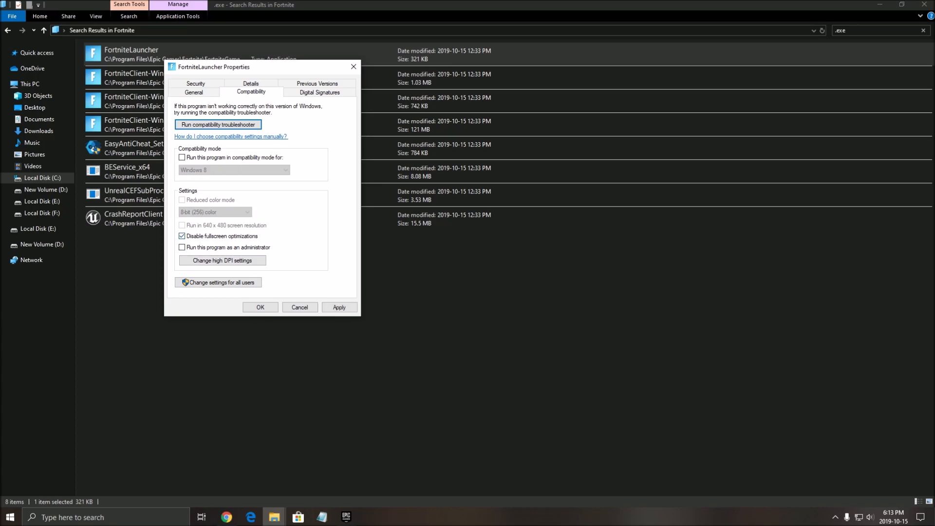
click(222, 261)
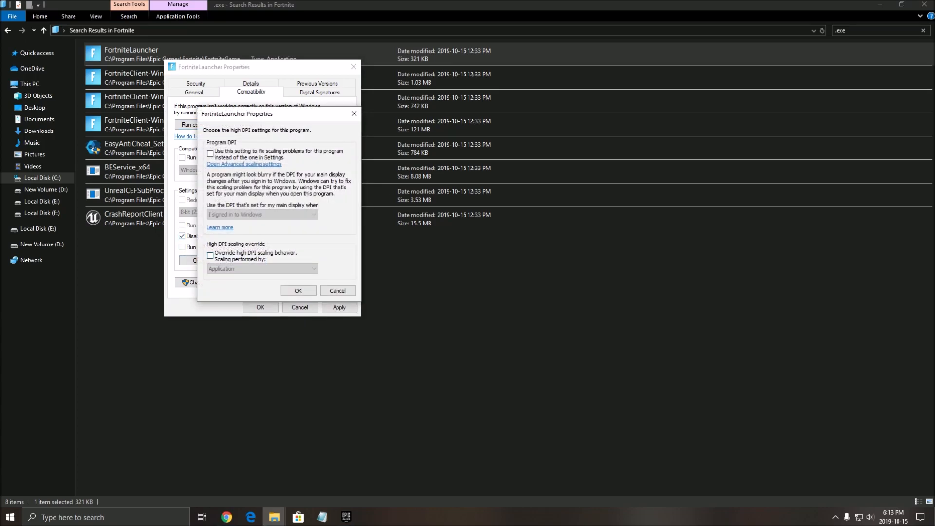
click(210, 255)
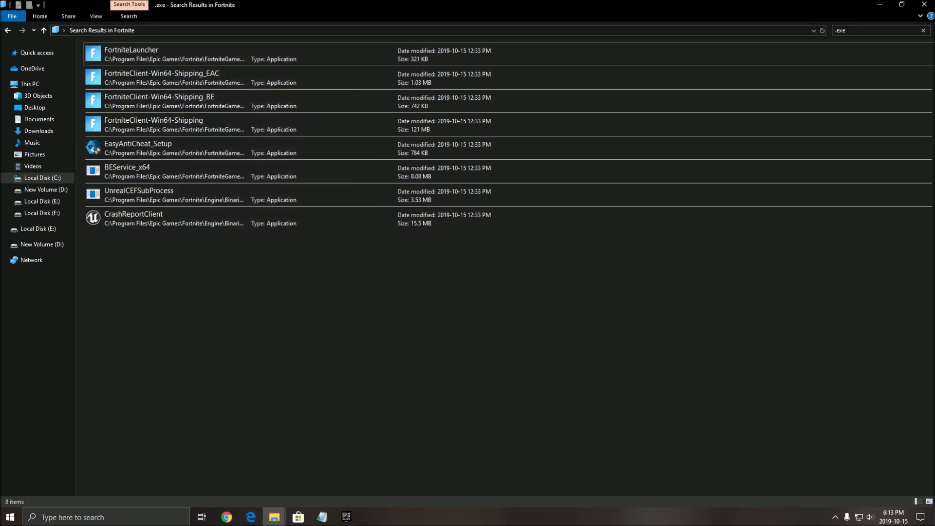
click(153, 124)
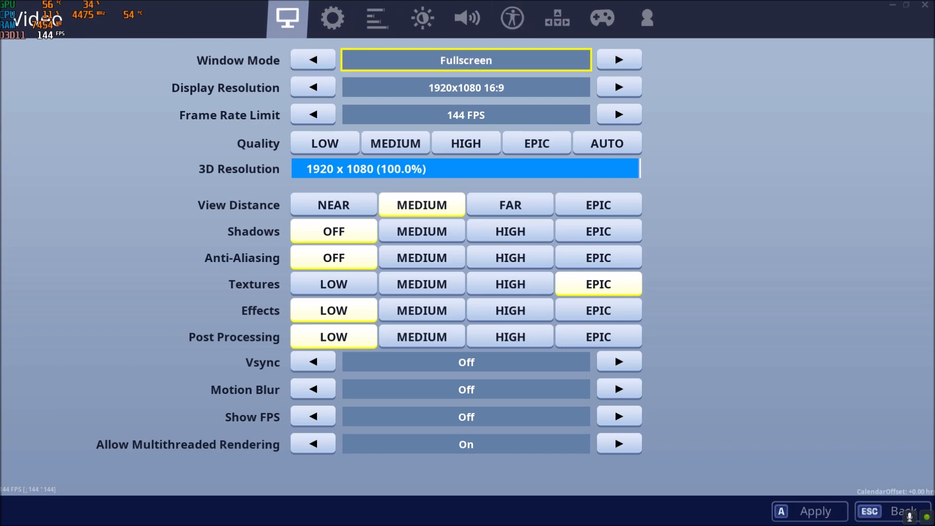
Set Fortnite's Window Mode to WindowedFullscreen at 1920x1080 and 144 FPS
click(619, 60)
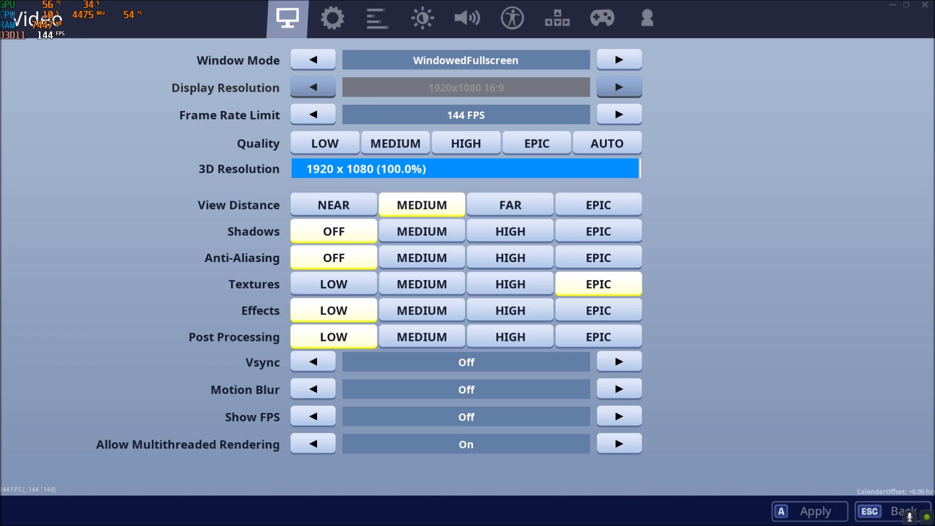
mouse_move(466, 59)
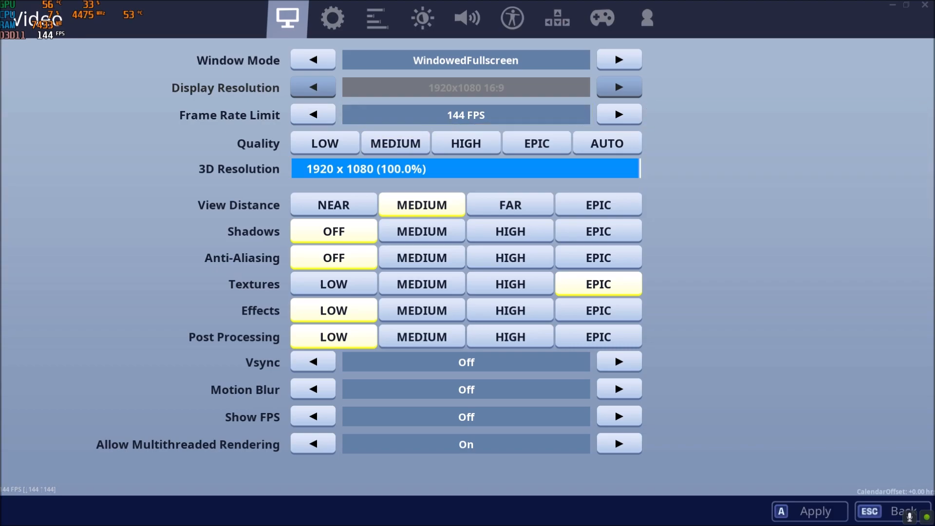
mouse_move(465, 115)
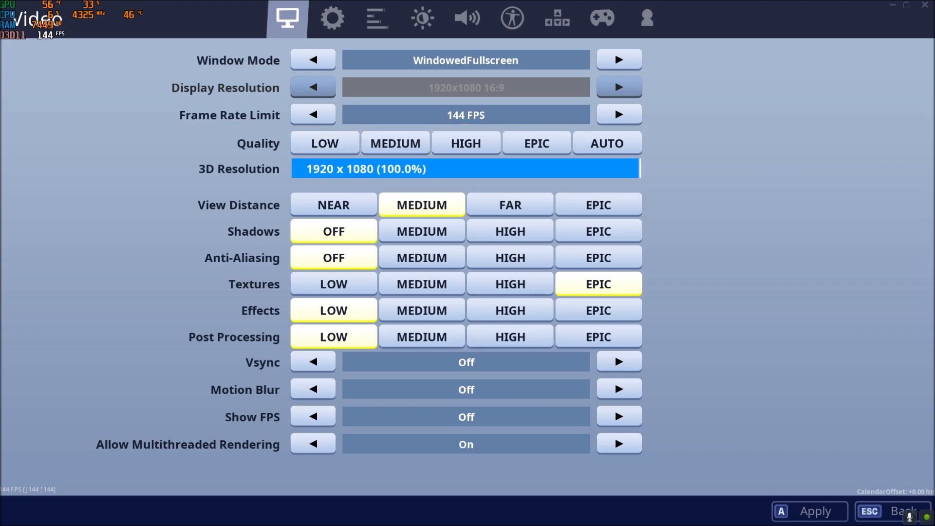
mouse_move(465, 168)
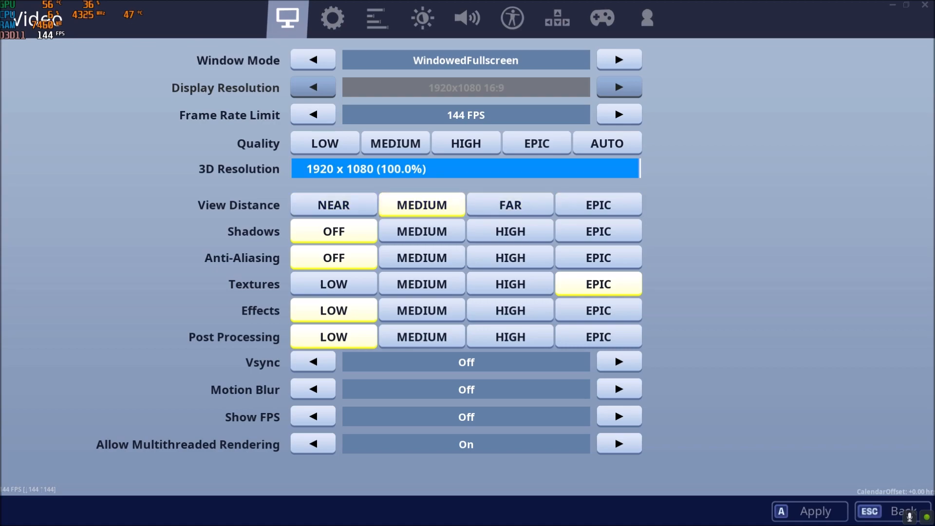
click(510, 205)
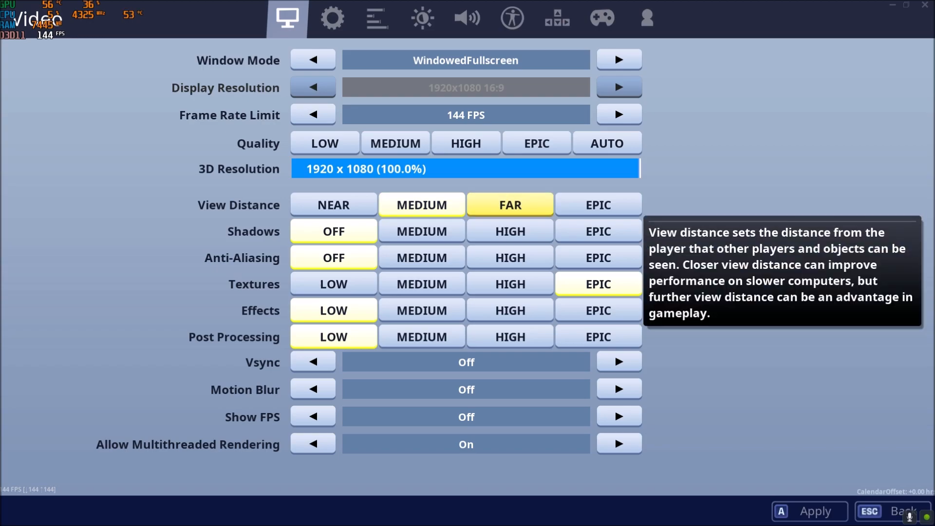
click(333, 204)
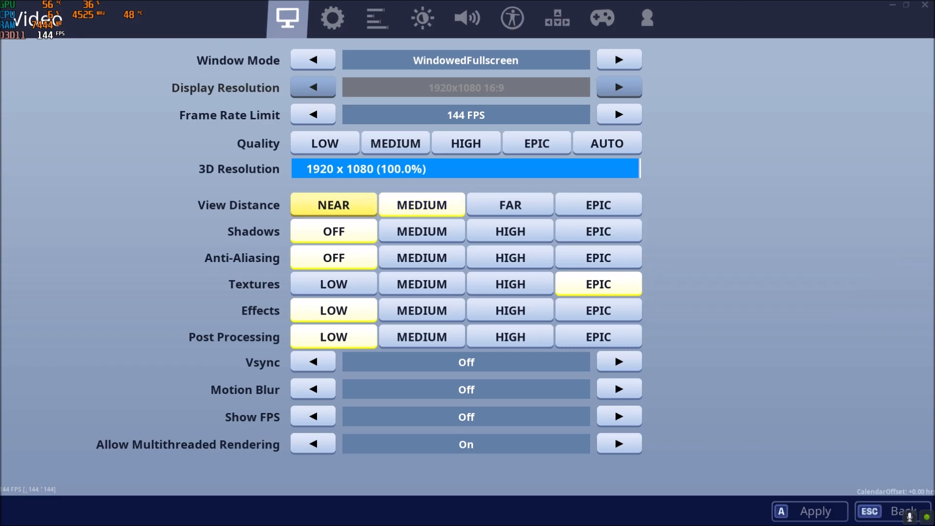
click(421, 204)
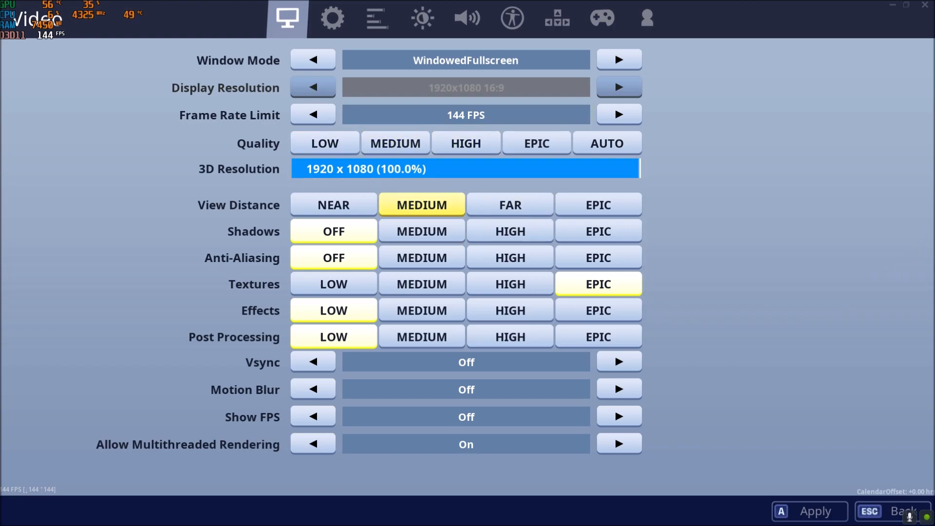
click(510, 204)
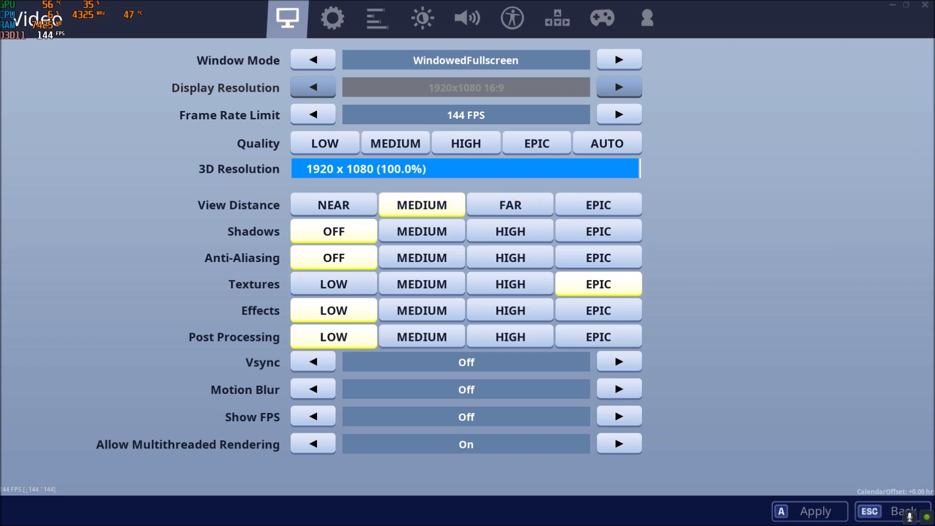
click(334, 230)
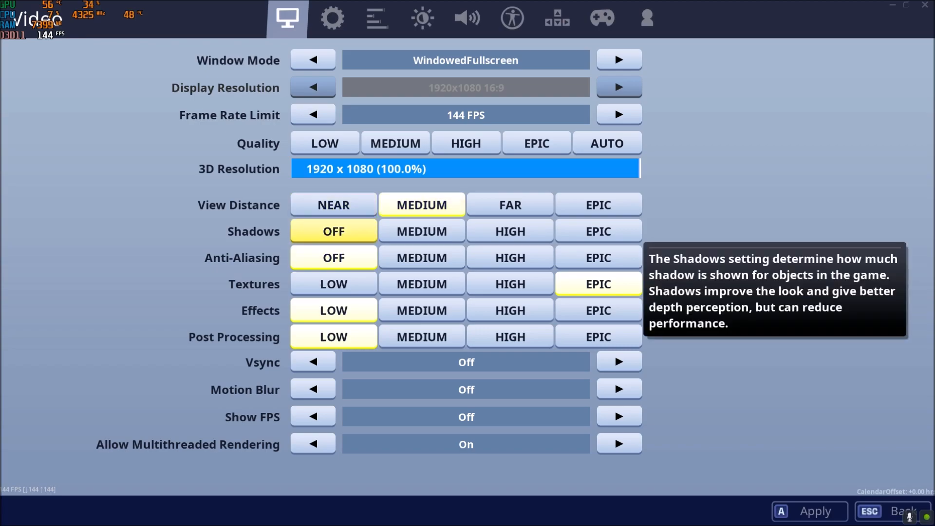
click(421, 231)
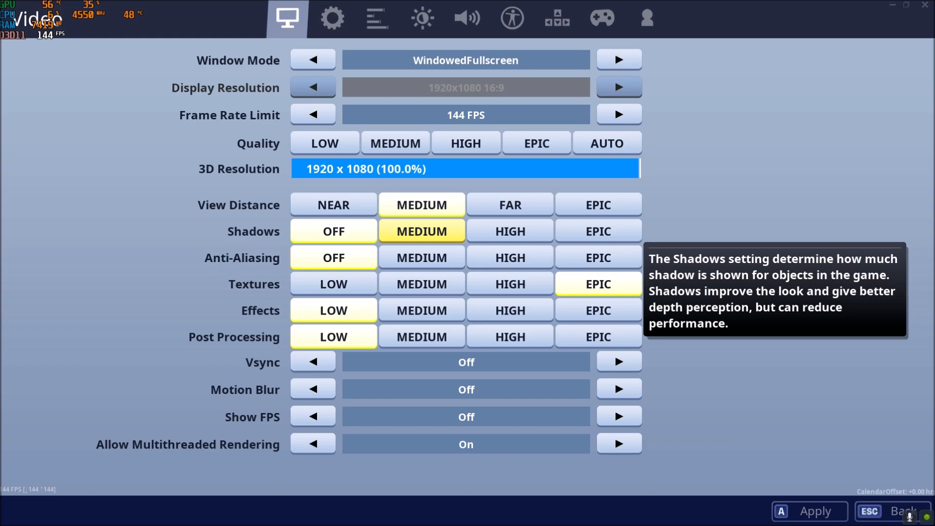
click(333, 232)
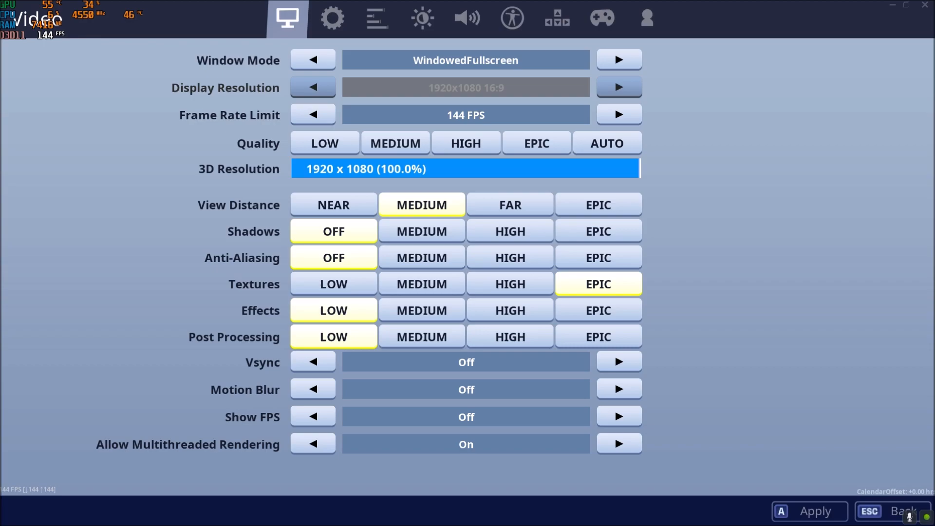
click(333, 257)
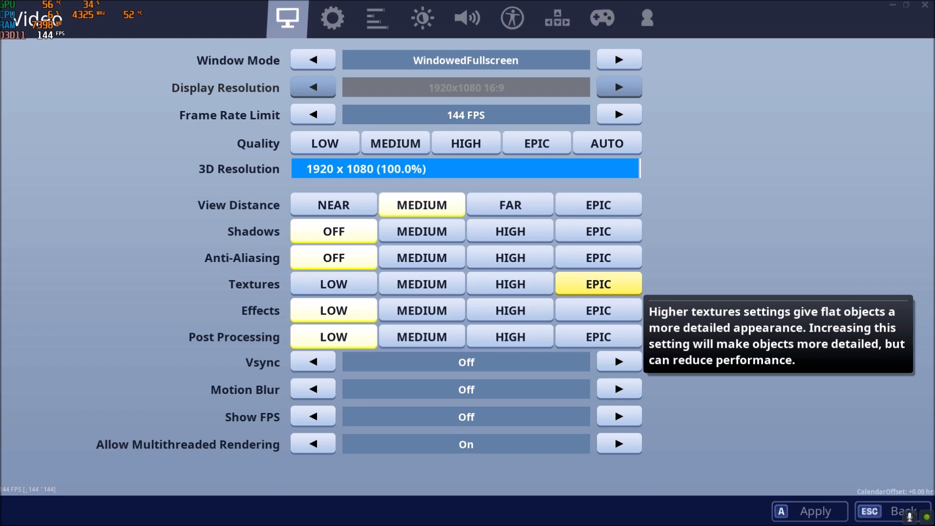
click(421, 284)
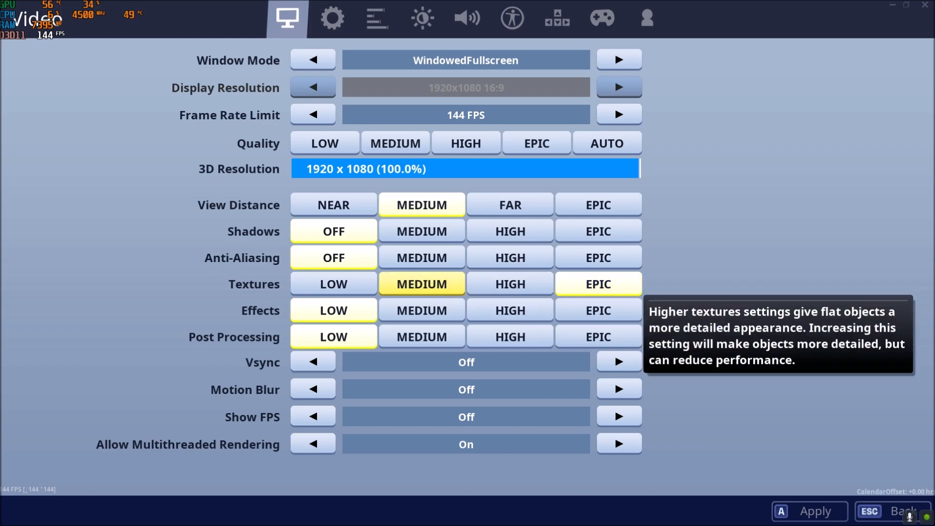
click(333, 284)
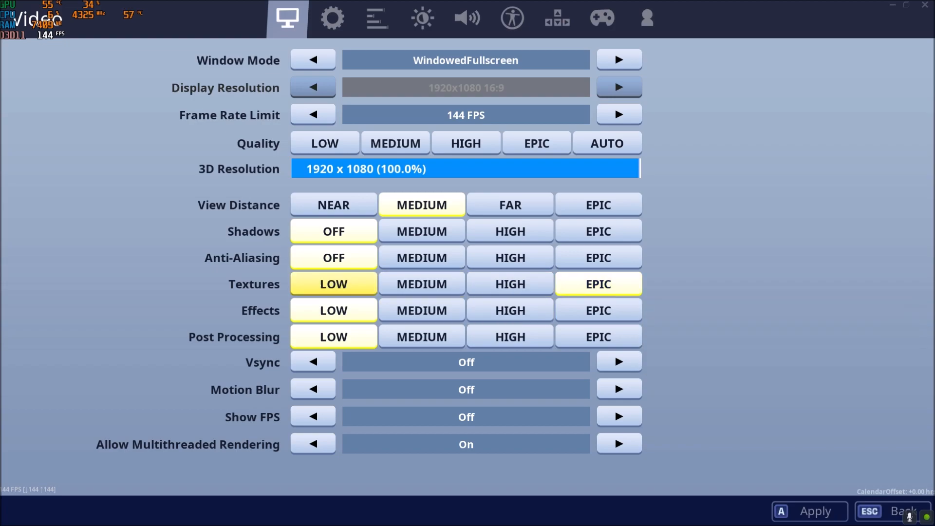
mouse_move(597, 283)
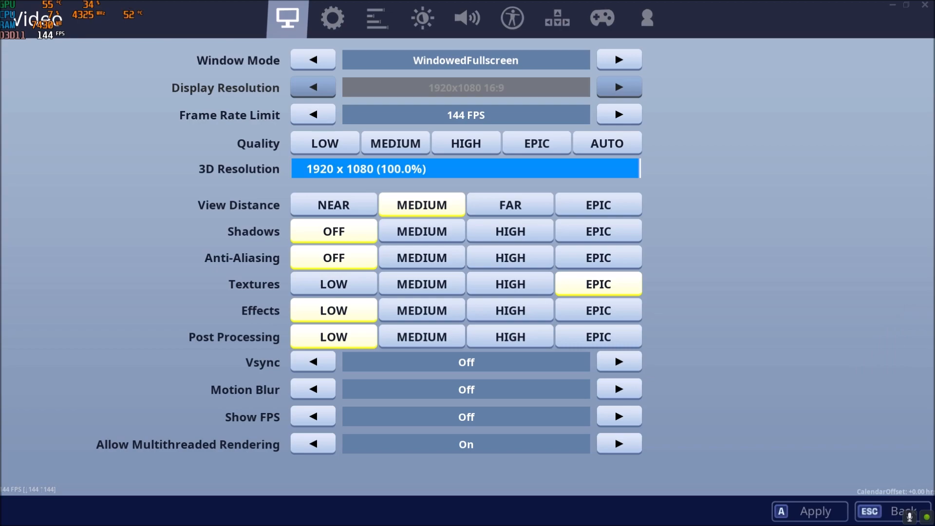
click(333, 336)
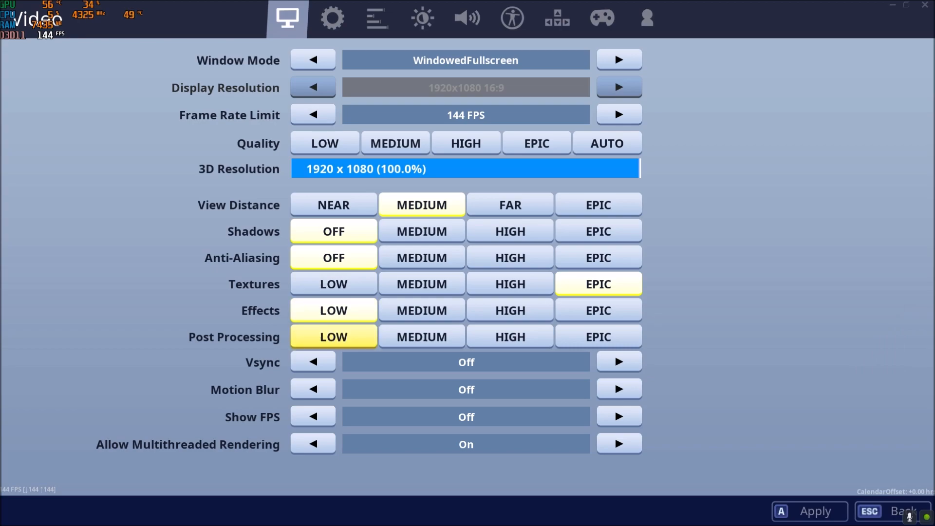
click(333, 336)
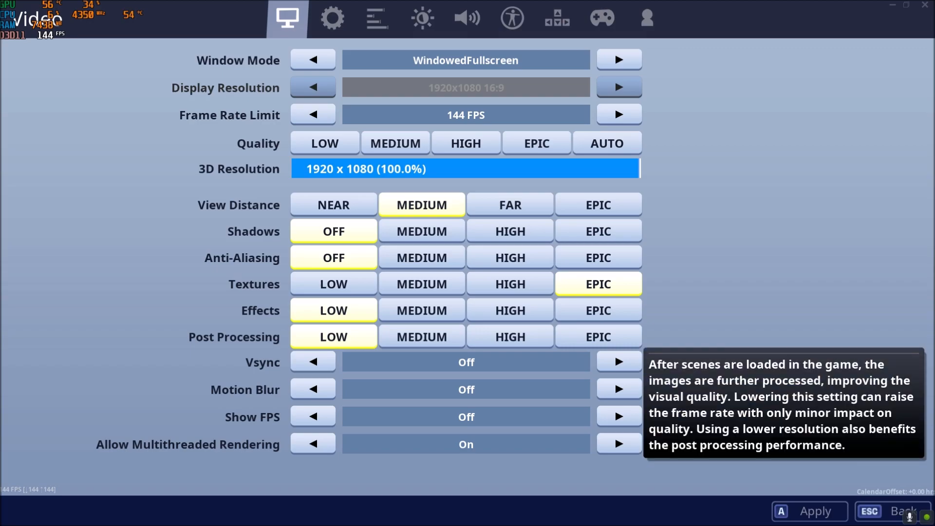
click(421, 336)
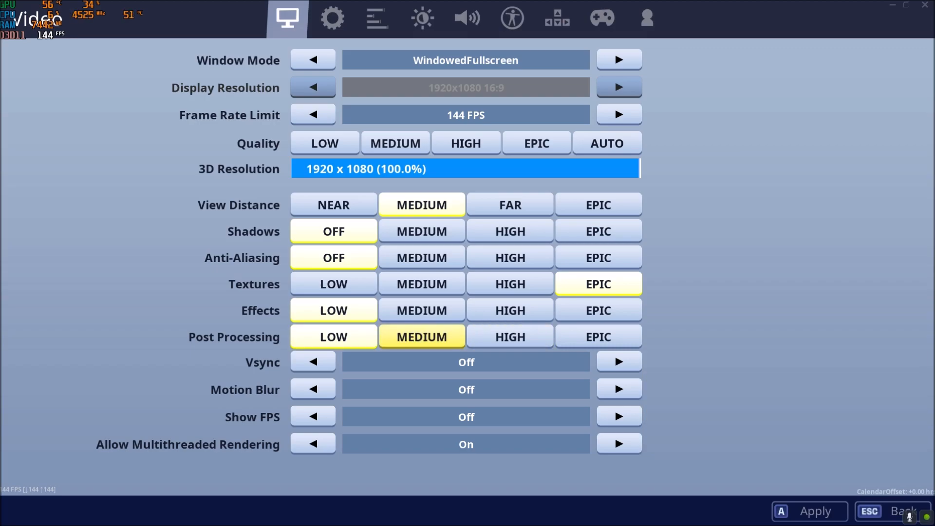
click(510, 310)
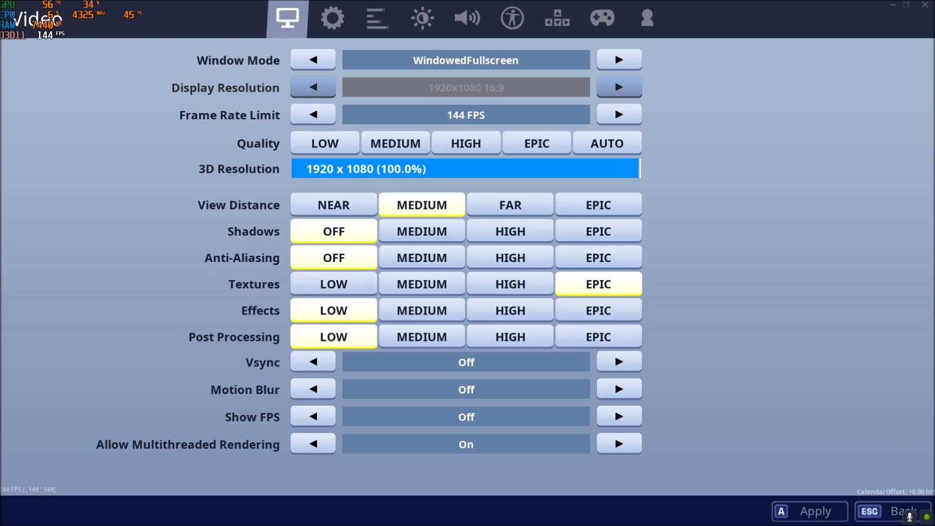
mouse_move(334, 336)
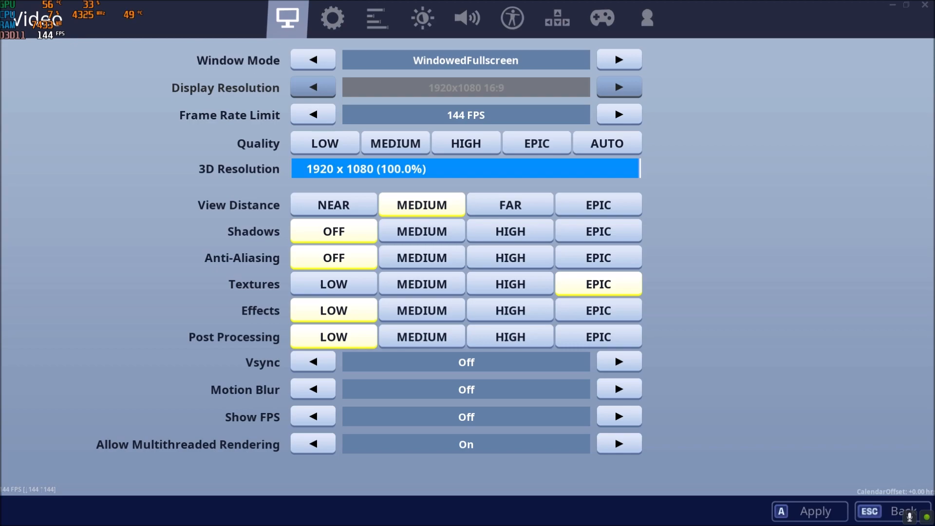
mouse_move(312, 389)
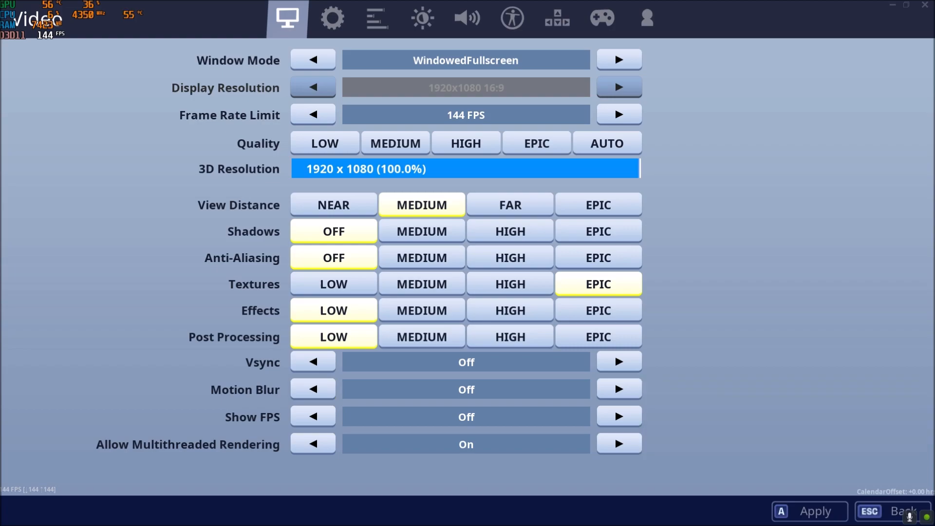
click(333, 309)
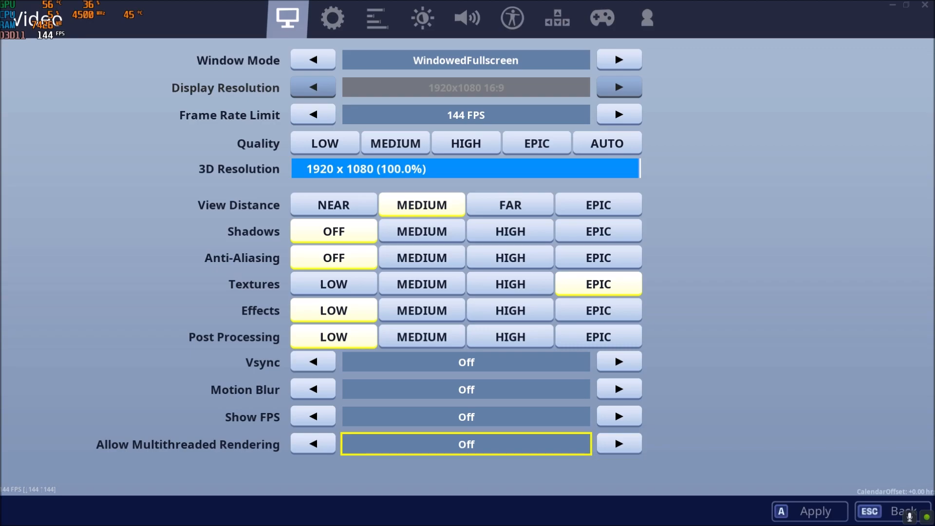
mouse_move(465, 444)
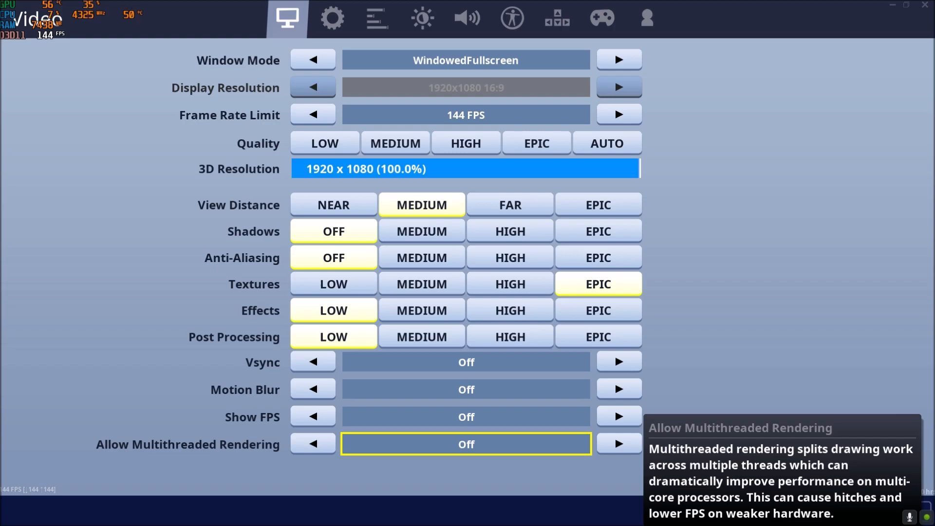
Set Allow Multithreaded Rendering to Off in Fortnite's video settings
click(618, 444)
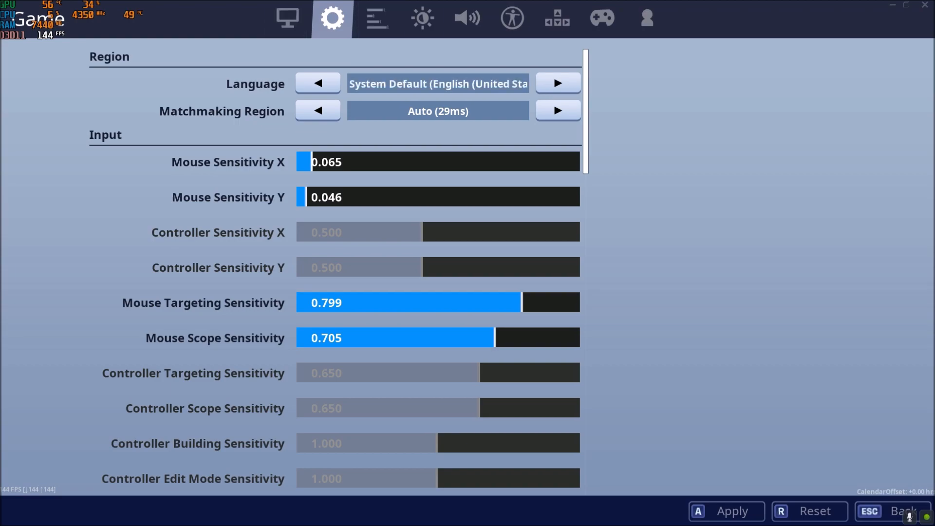
Set Record Replays to On in Fortnite's Game settings
scroll(down, 3)
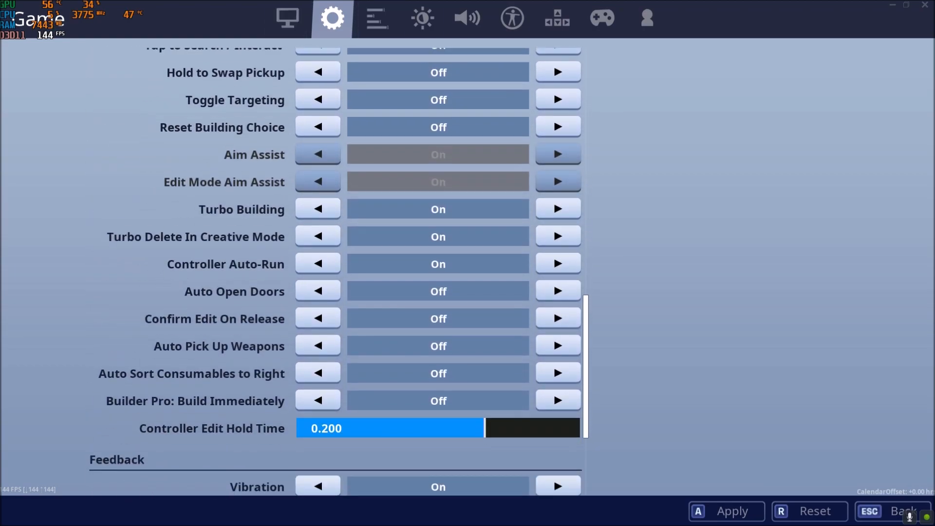
scroll(down, 3)
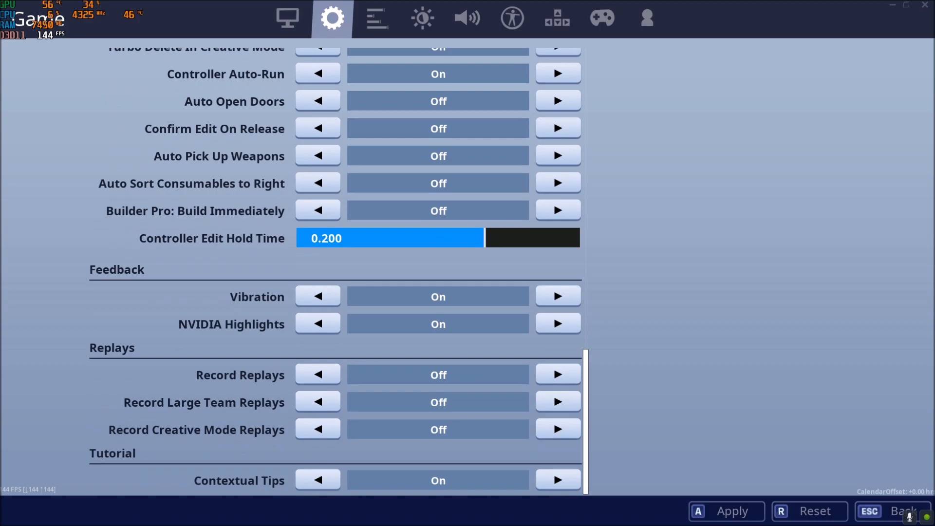
click(556, 374)
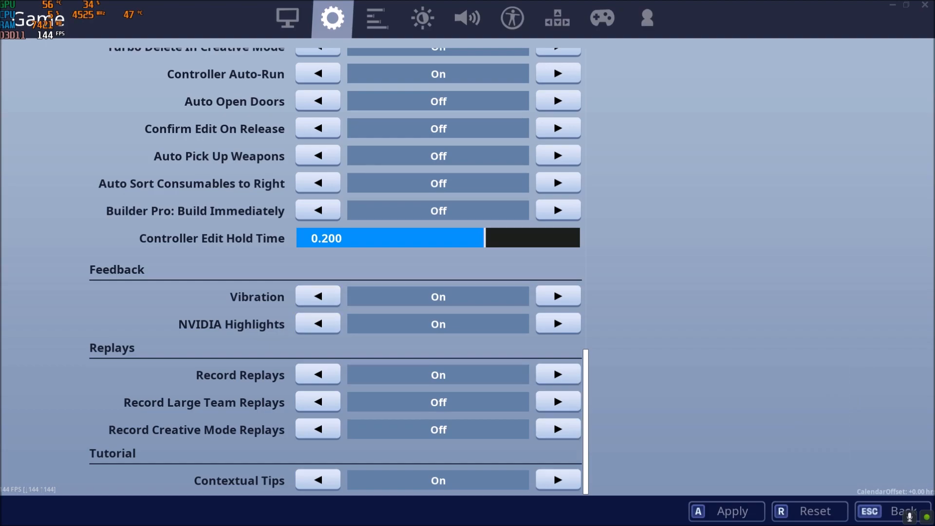
click(317, 374)
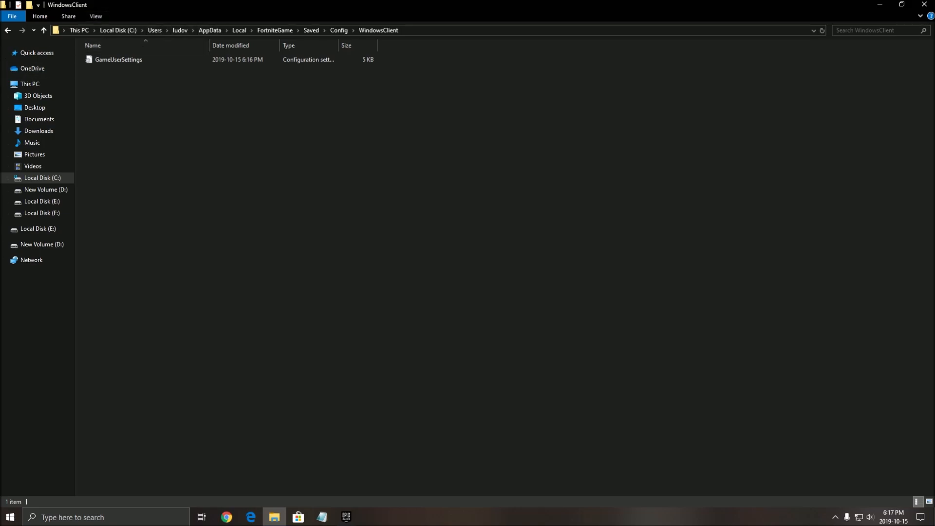
Go to AppData\Local\FortniteGame\Saved\Config\WindowsClient and select GameUserSettings
click(210, 30)
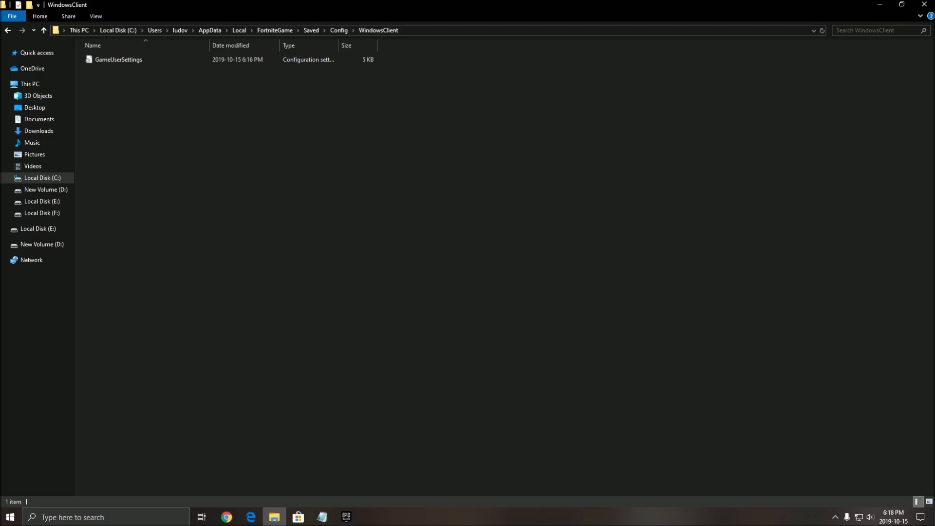
right_click(118, 59)
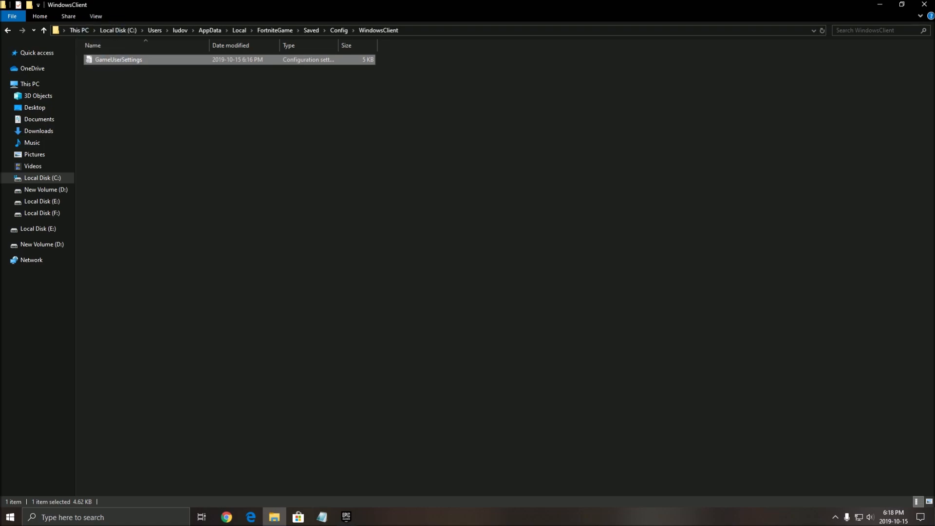
Review GameUserSettings in Notepad, including entries such as bShowGrass=False, then save and close it
double_click(117, 60)
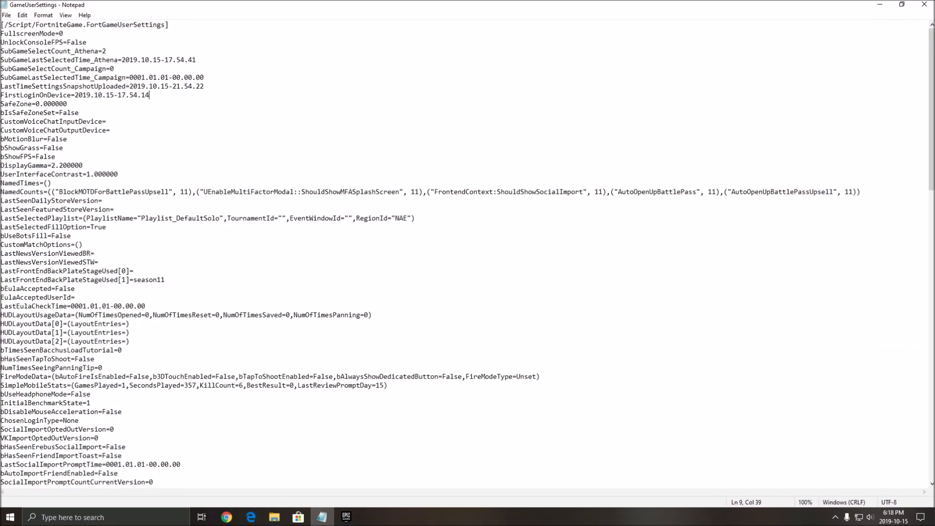
scroll(down, 3)
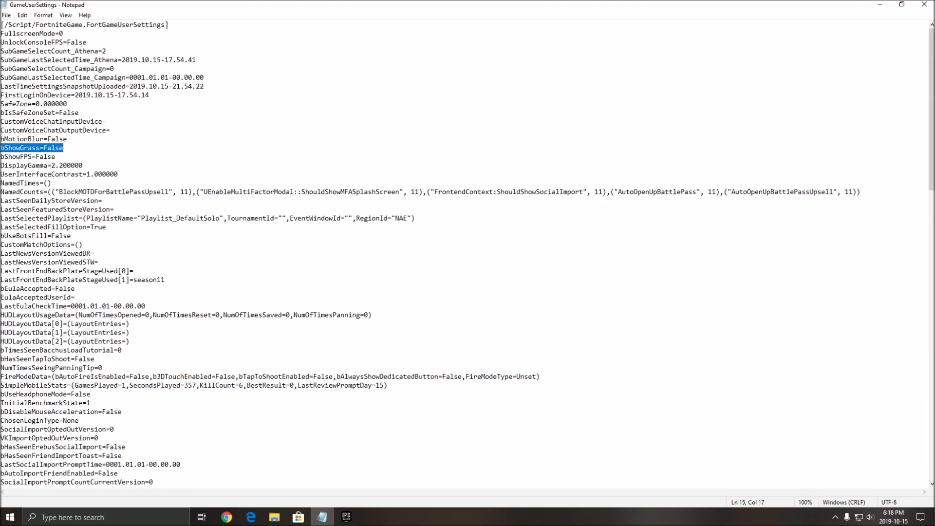
scroll(down, 3)
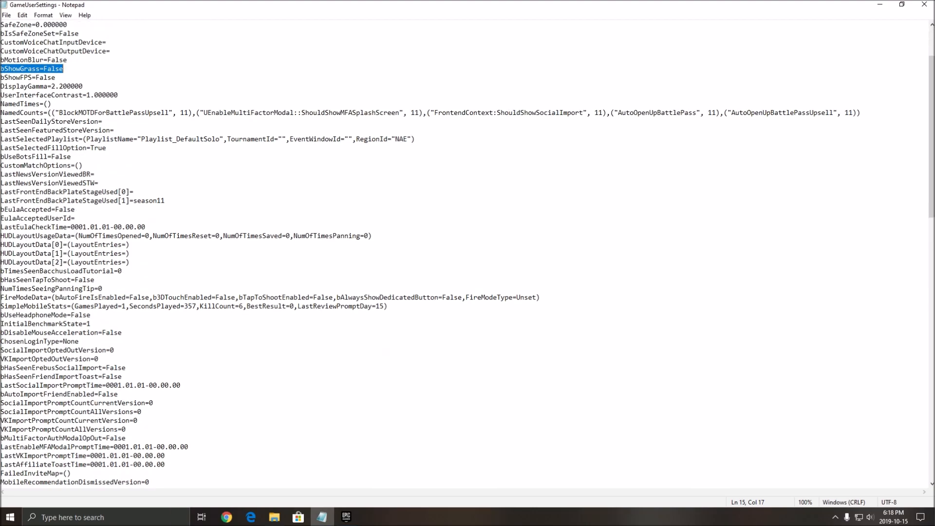
scroll(down, 3)
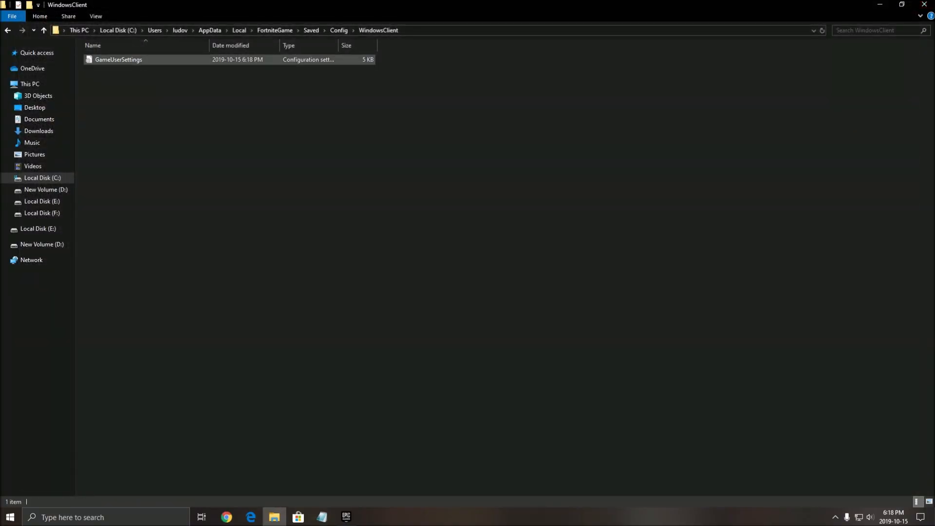
Tick Read-only in the GameUserSettings file's Properties
click(118, 60)
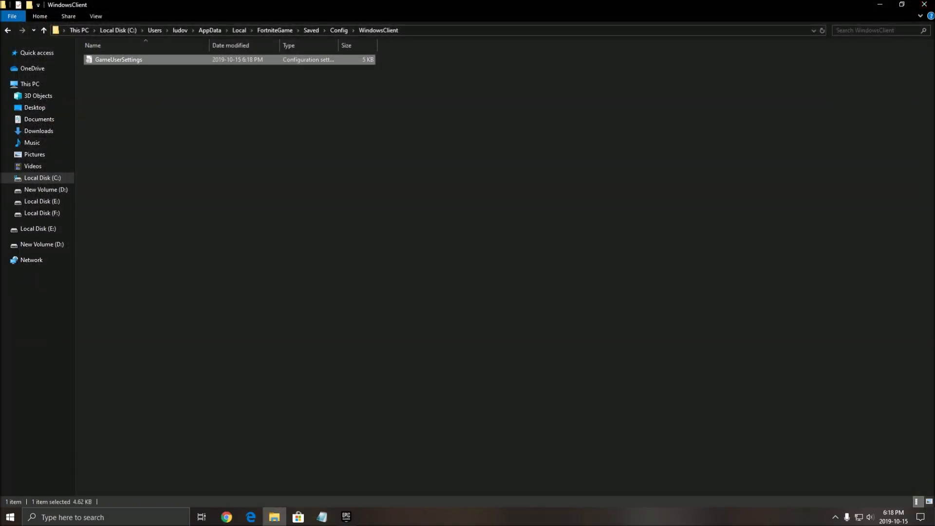
right_click(118, 60)
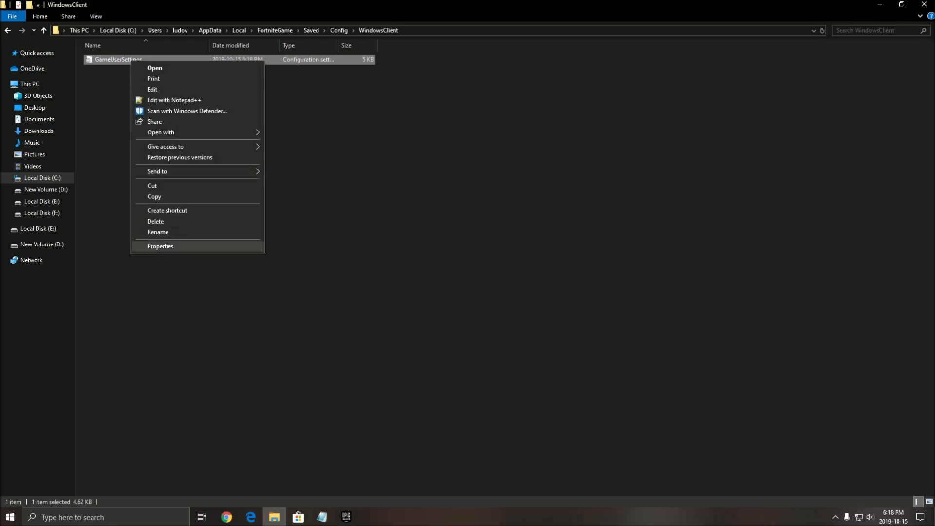
click(160, 246)
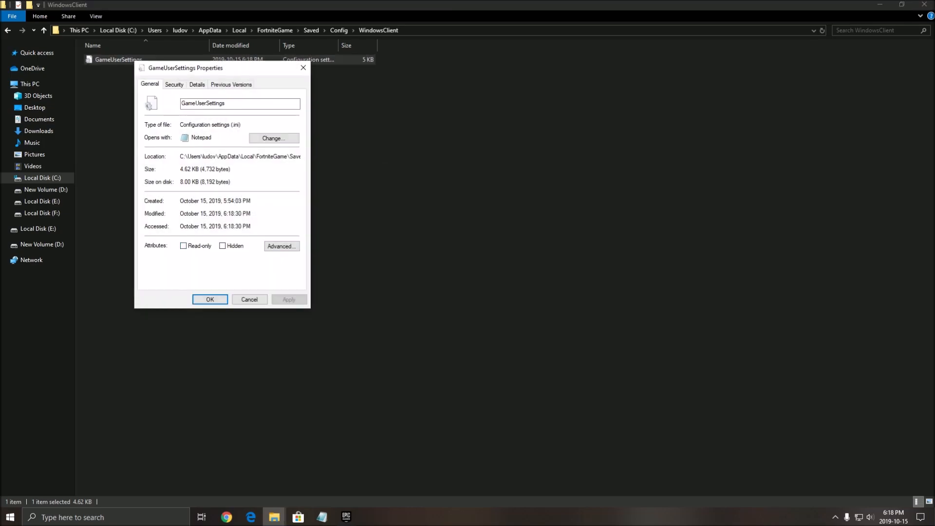
click(184, 246)
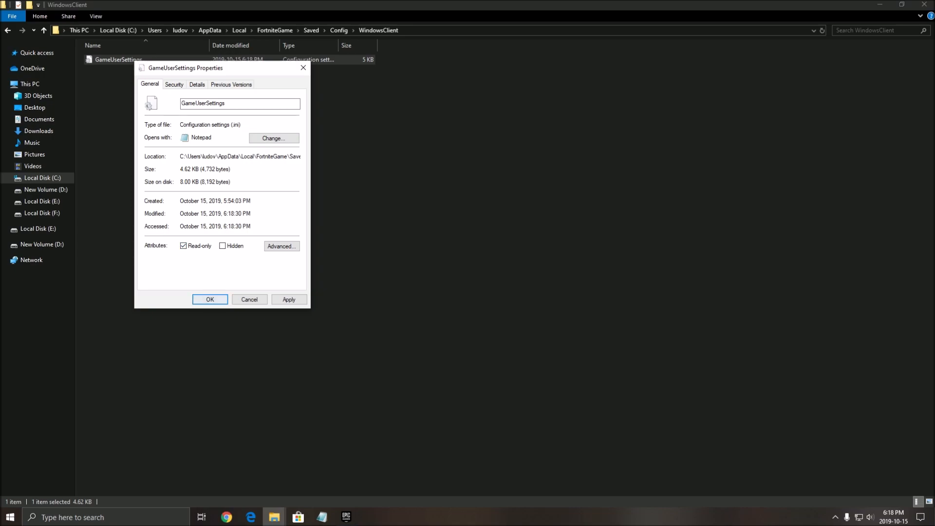